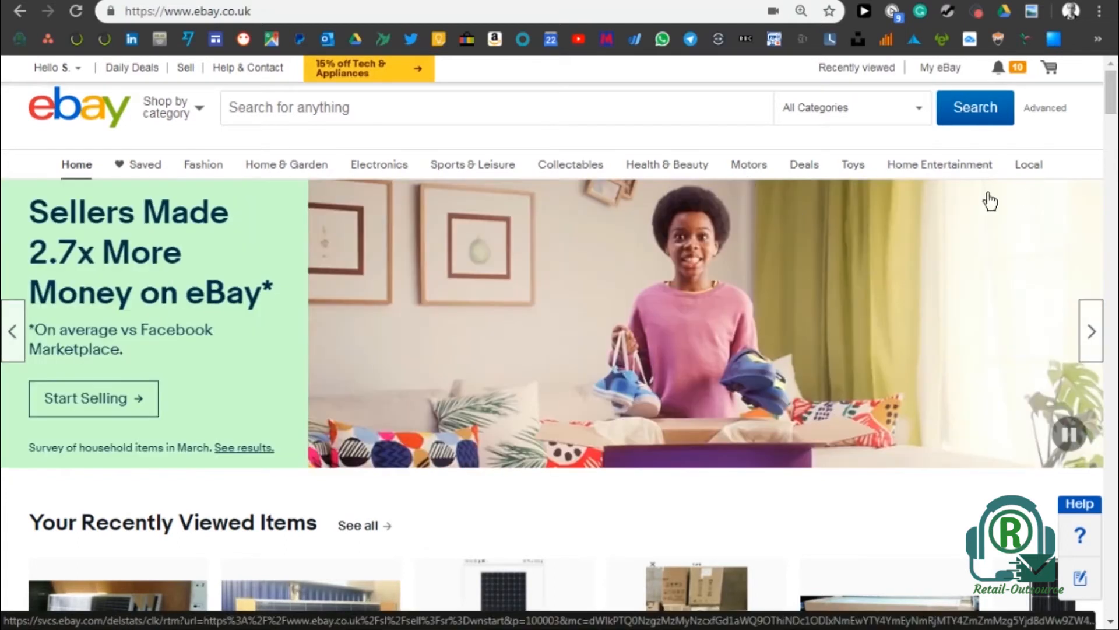
Open the Seller Hub overview with one order awaiting dispatch
left_click(940, 67)
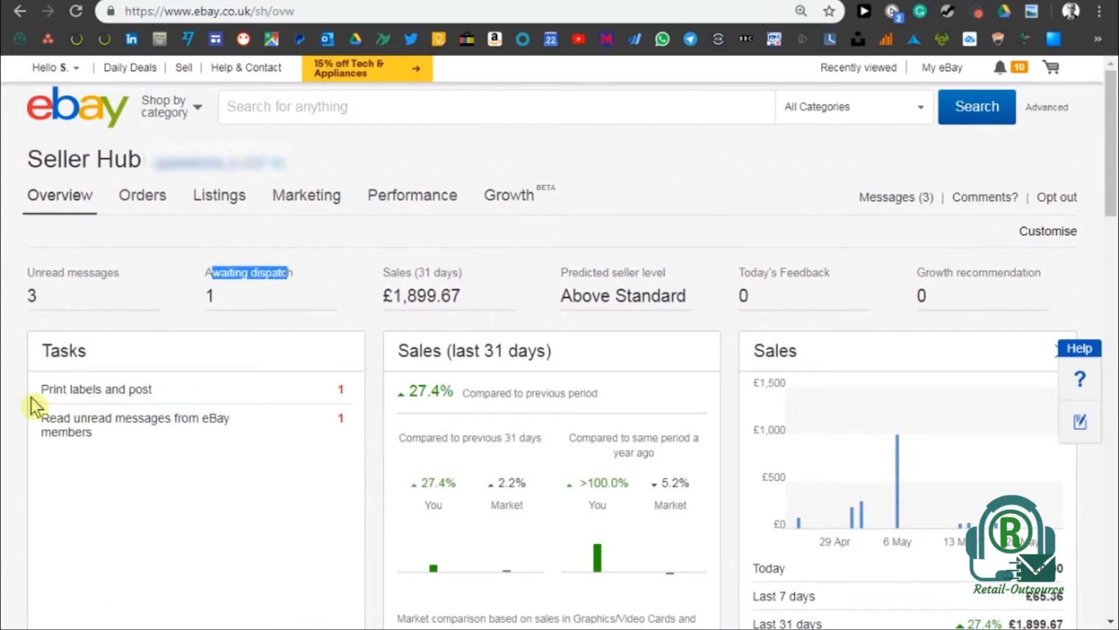
mouse_move(96, 389)
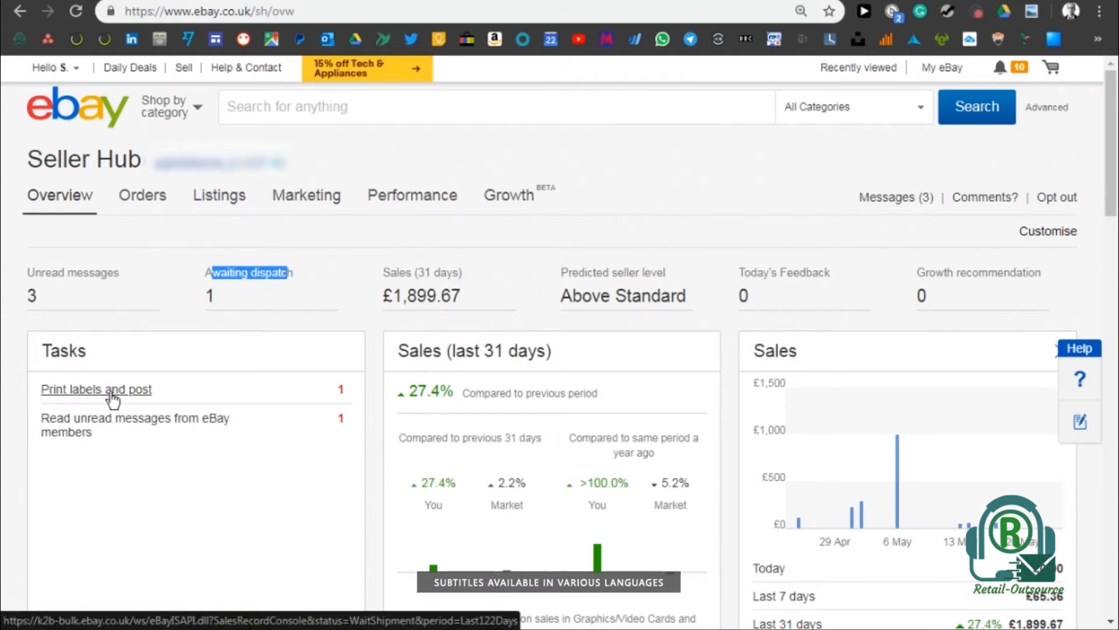
Open the awaiting-dispatch order due 24 May and start its postage label
left_click(95, 389)
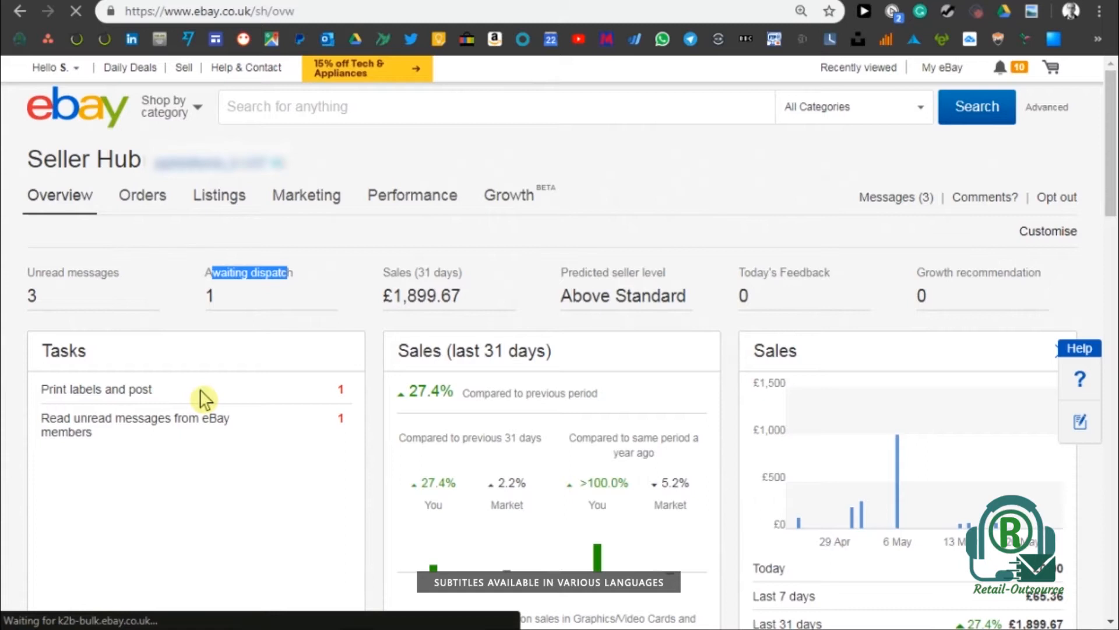
left_click(248, 273)
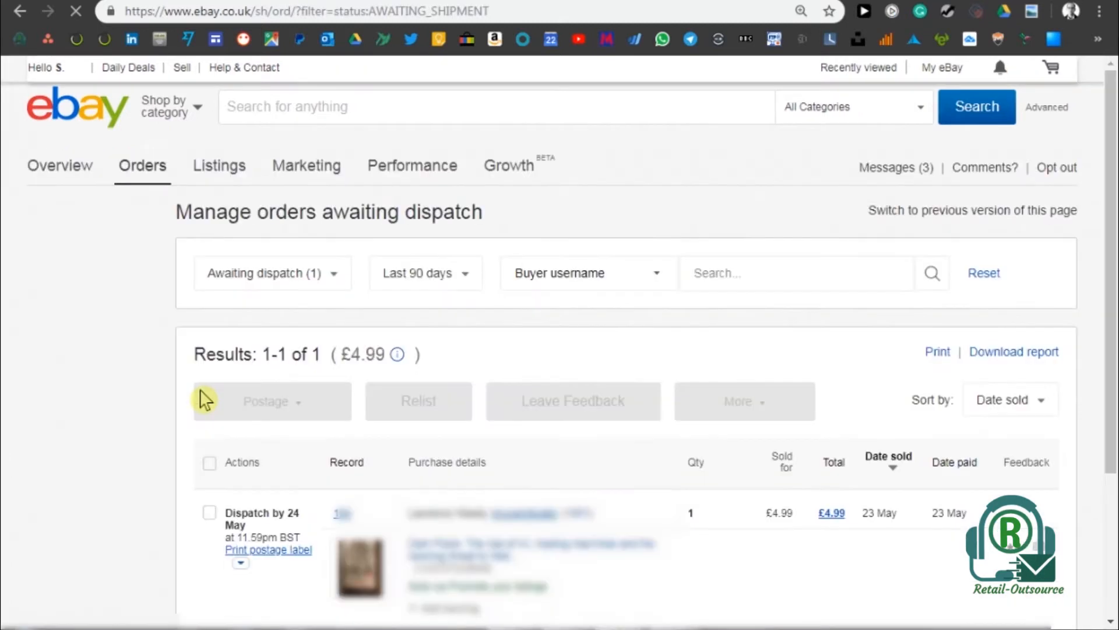
scroll("down", 3)
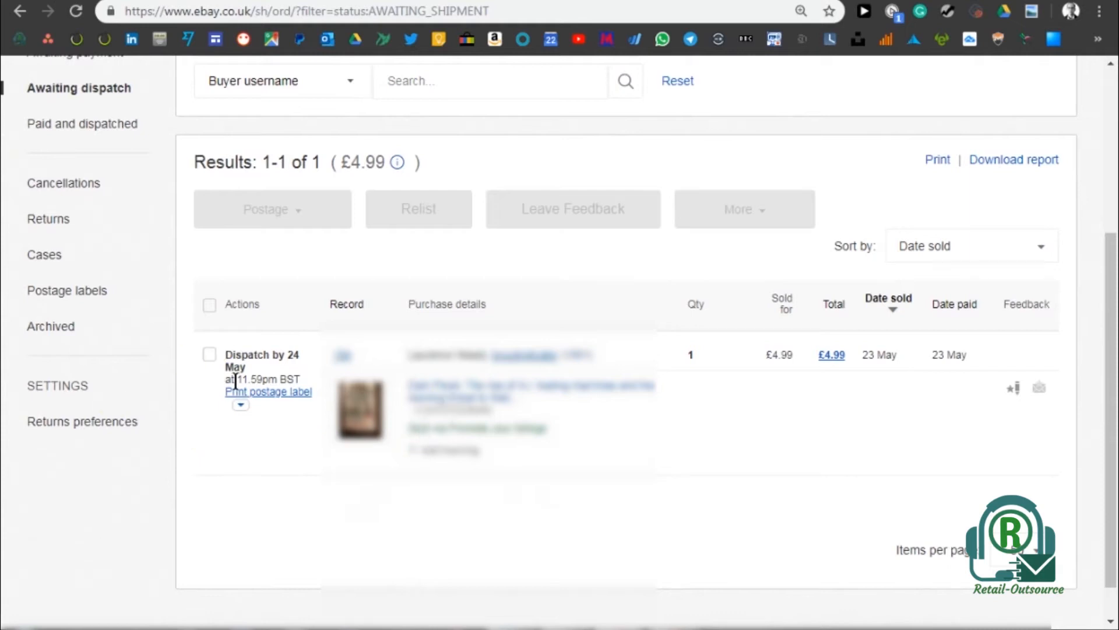
mouse_move(680, 443)
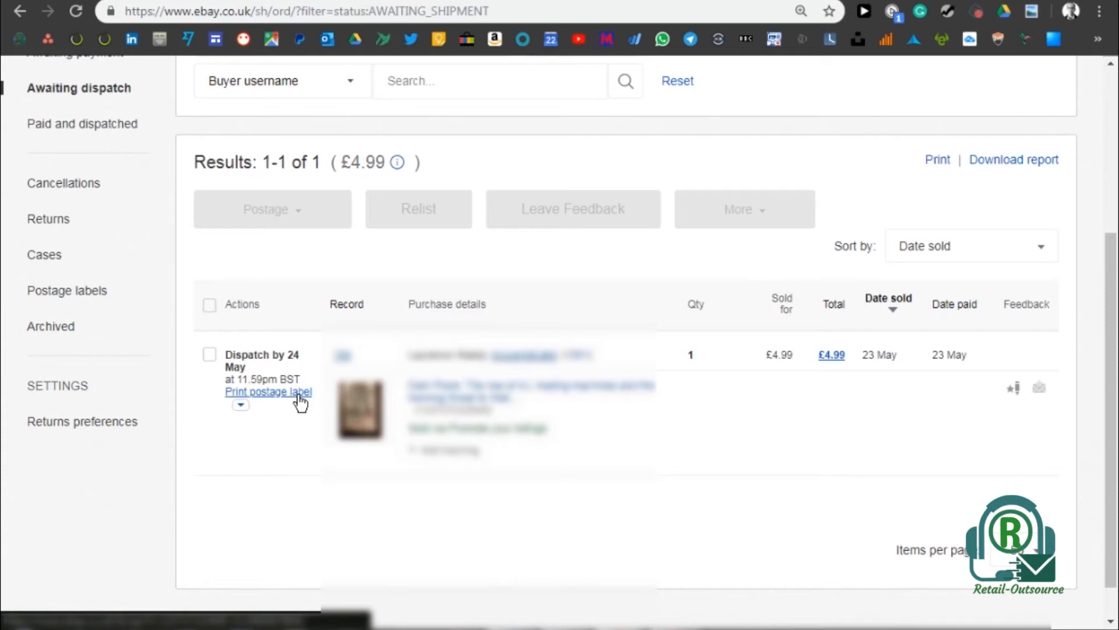
left_click(269, 391)
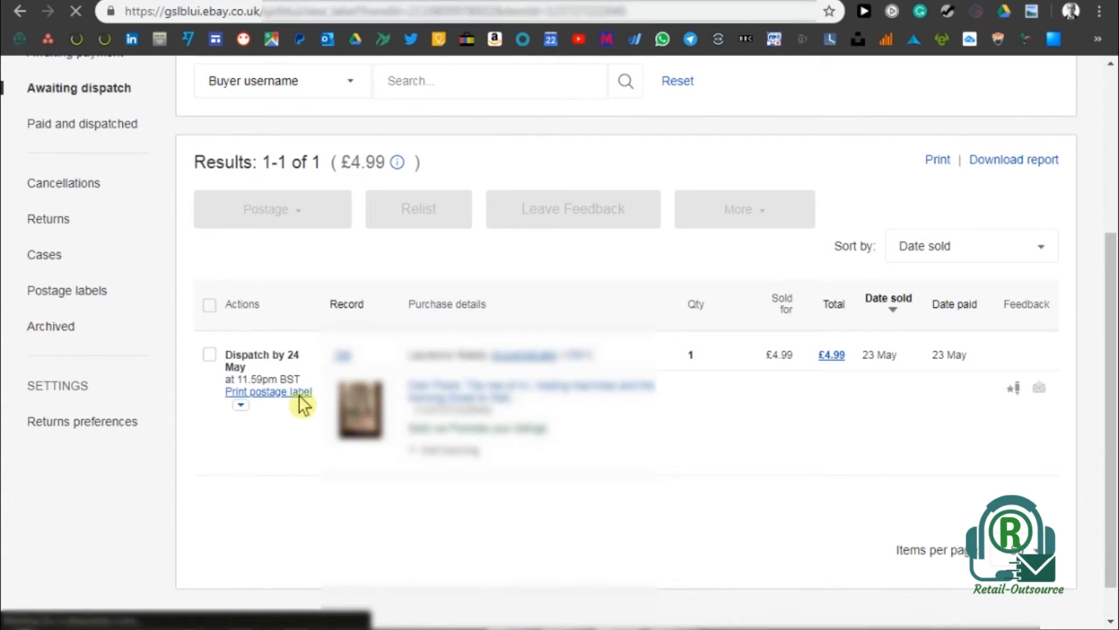
Load the Send item page and scroll to the delivery service options
left_click(268, 391)
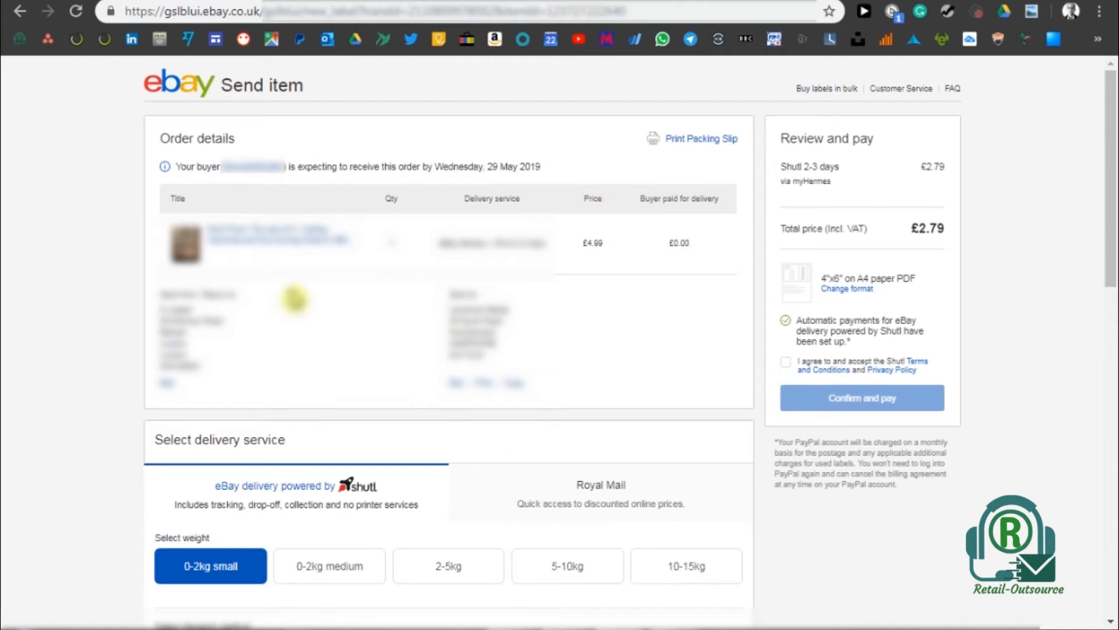
scroll("down", 3)
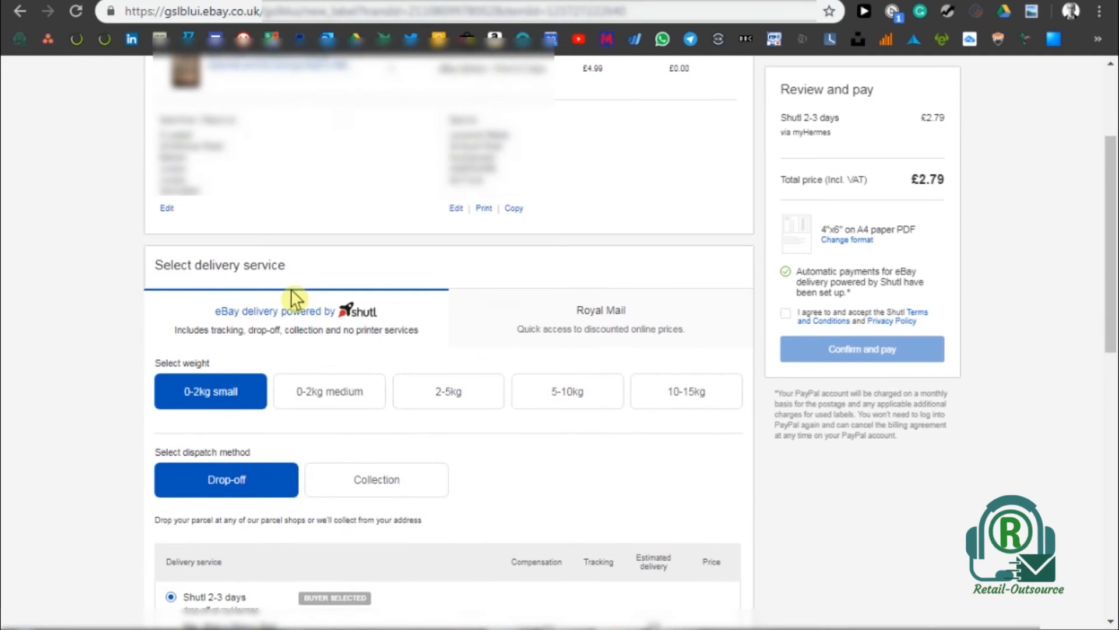
mouse_move(369, 343)
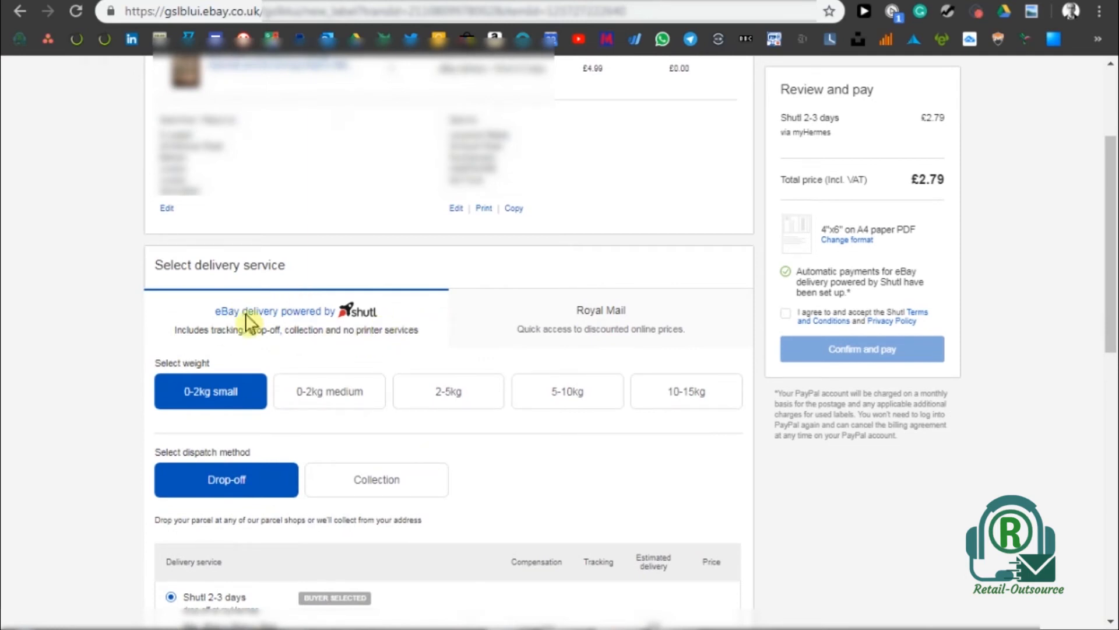
mouse_move(385, 346)
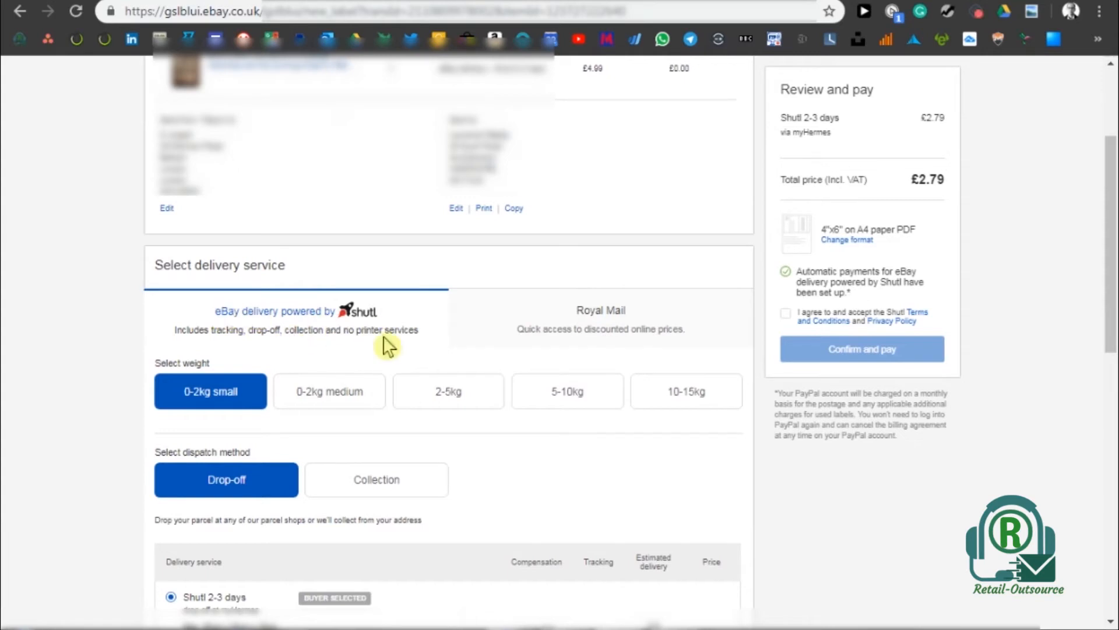
mouse_move(616, 325)
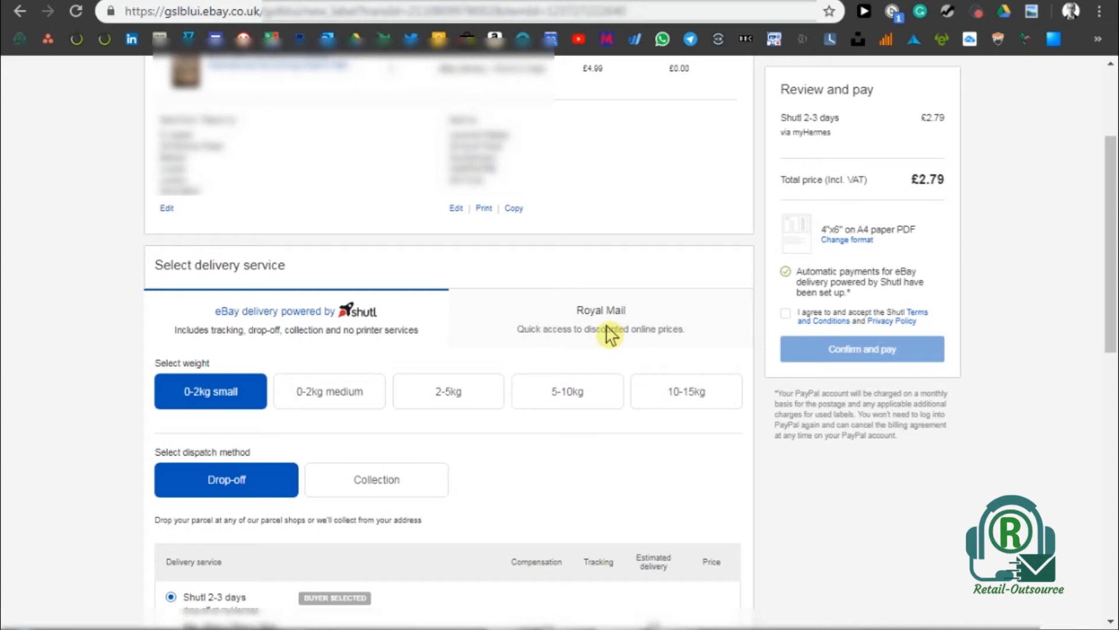
Choose Royal Mail for a 100 g large letter, 2nd Class at £0.83
left_click(600, 310)
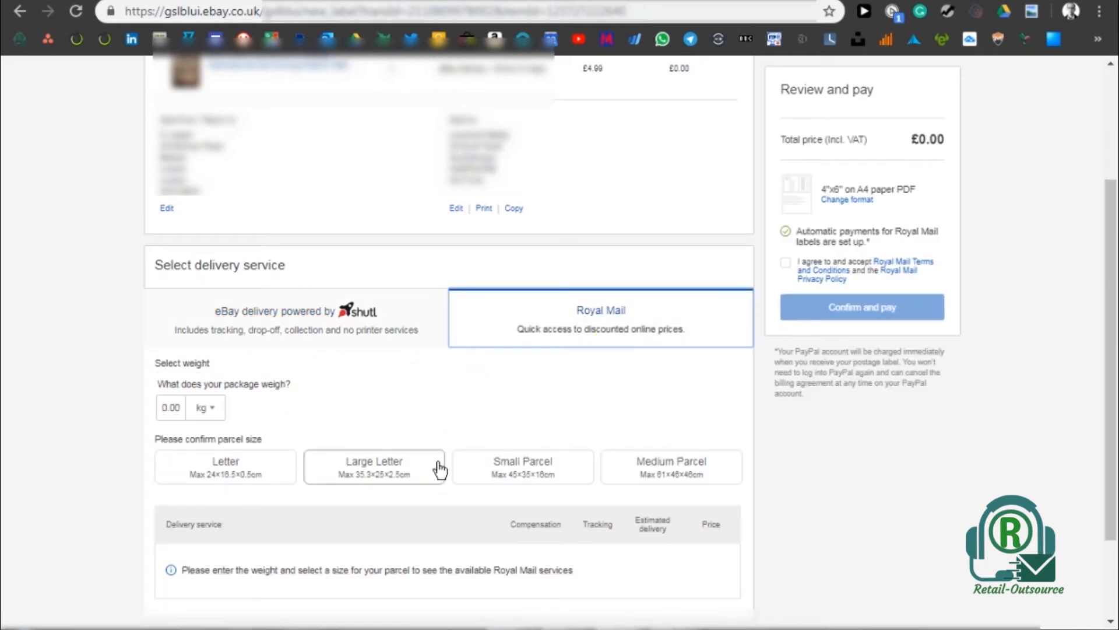
left_click(170, 407)
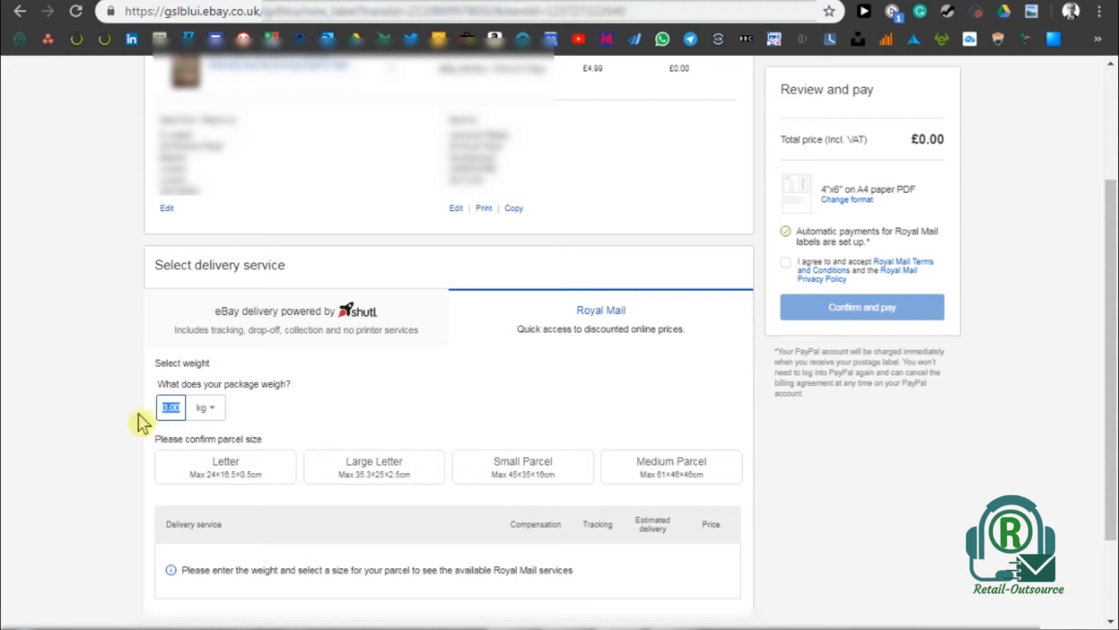
type("100")
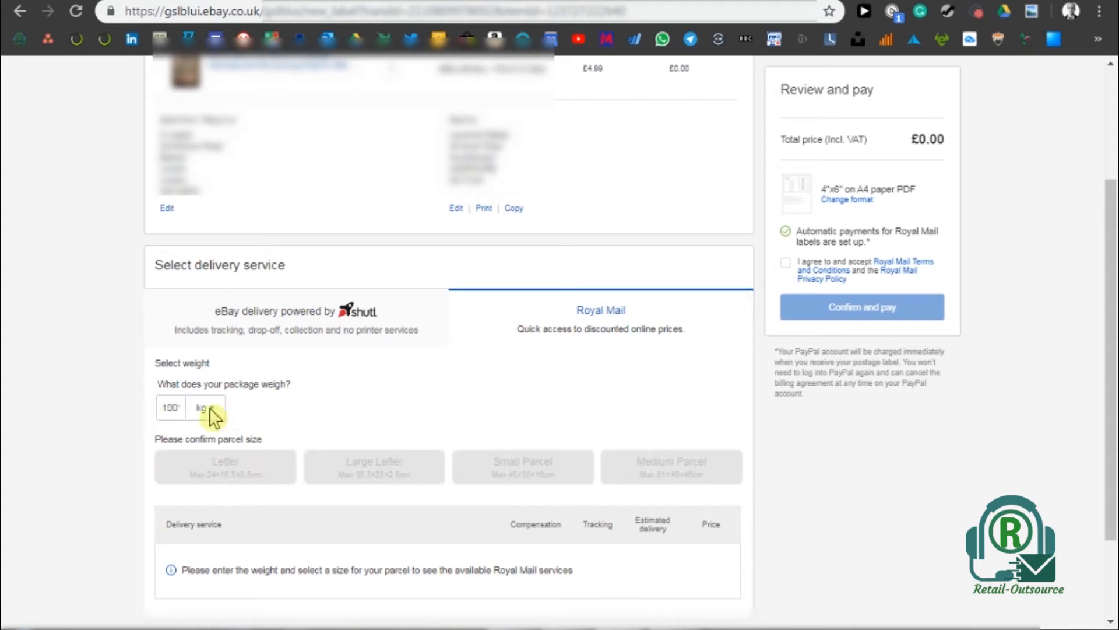
left_click(206, 407)
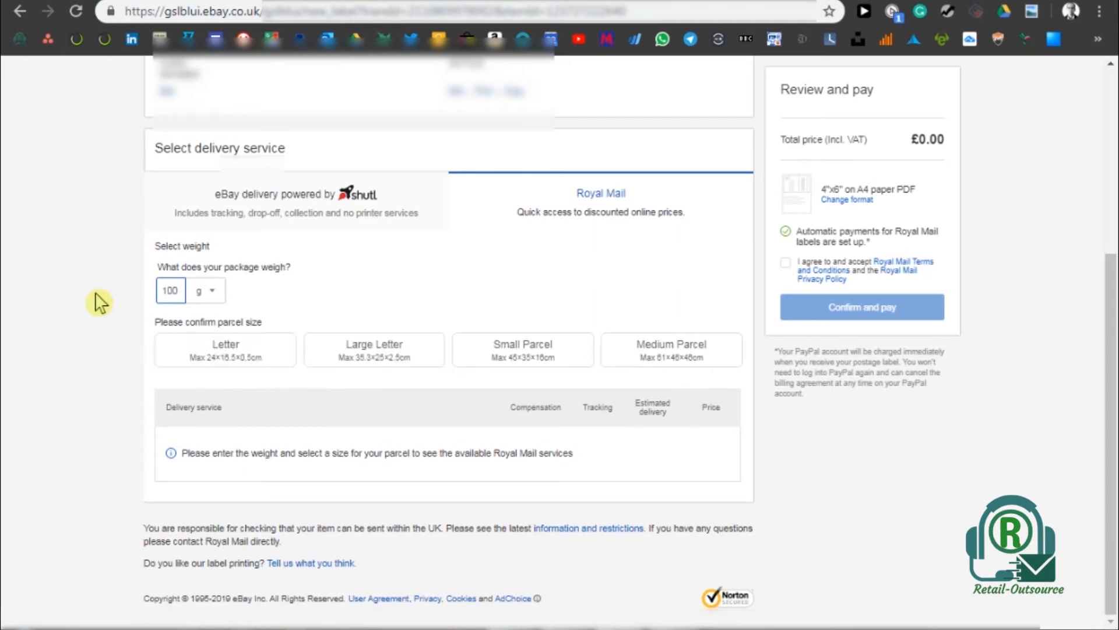
left_click(169, 290)
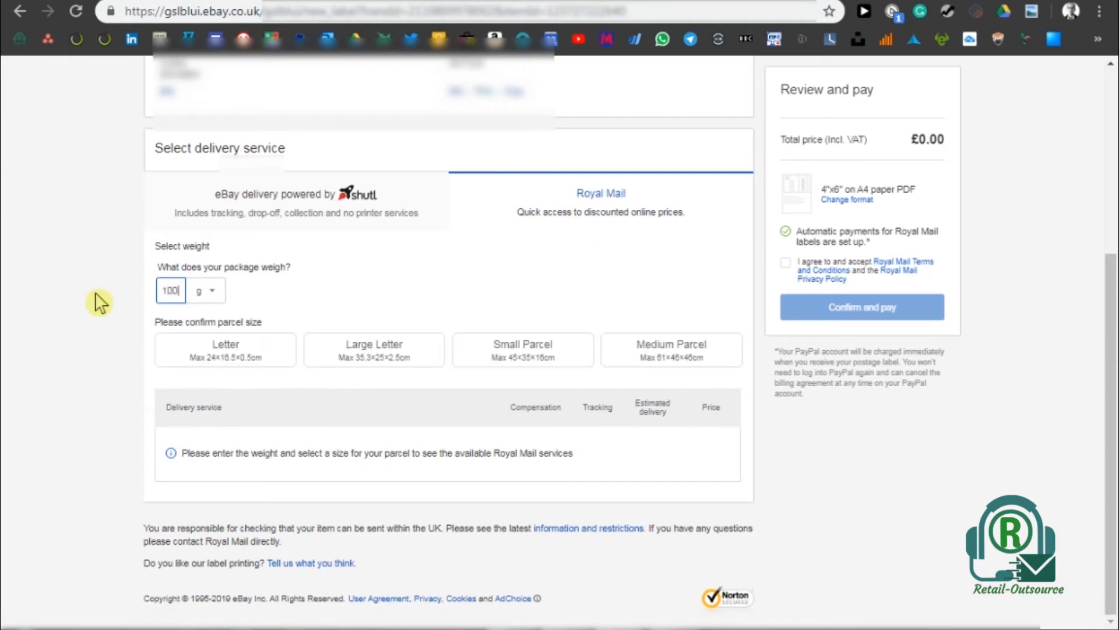
mouse_move(467, 331)
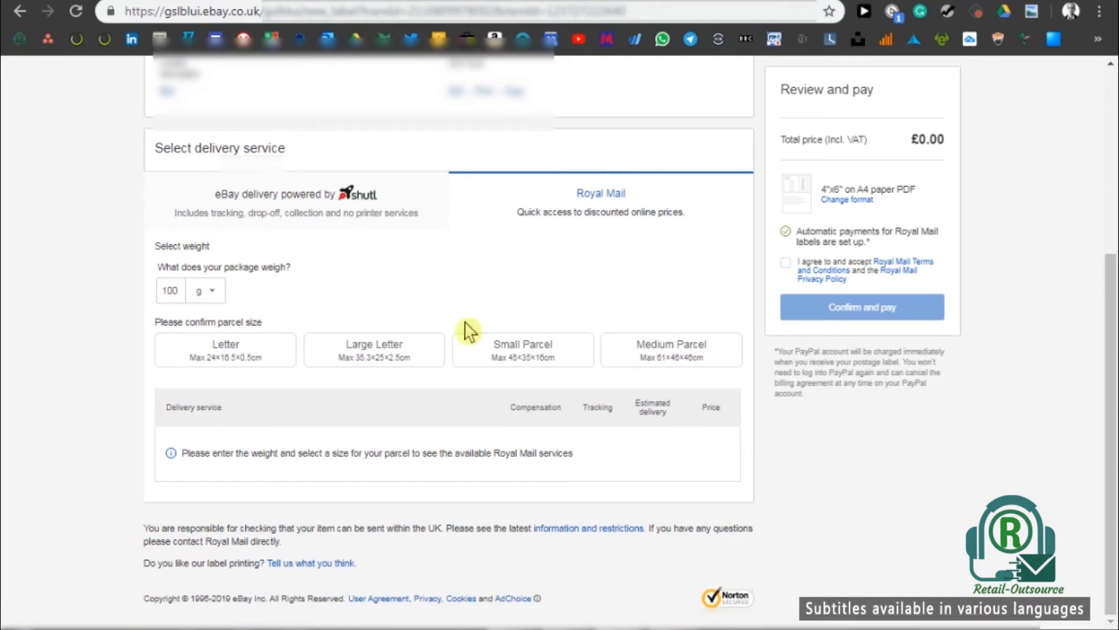
left_click(373, 350)
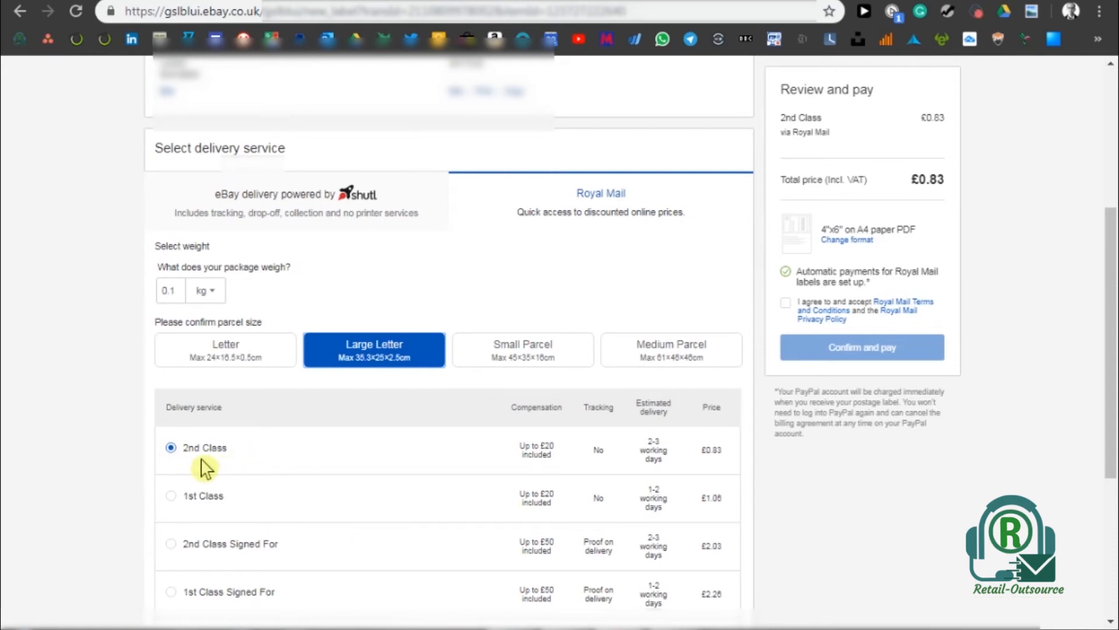
Accept the Royal Mail terms and confirm payment of £0.83
scroll("down", 3)
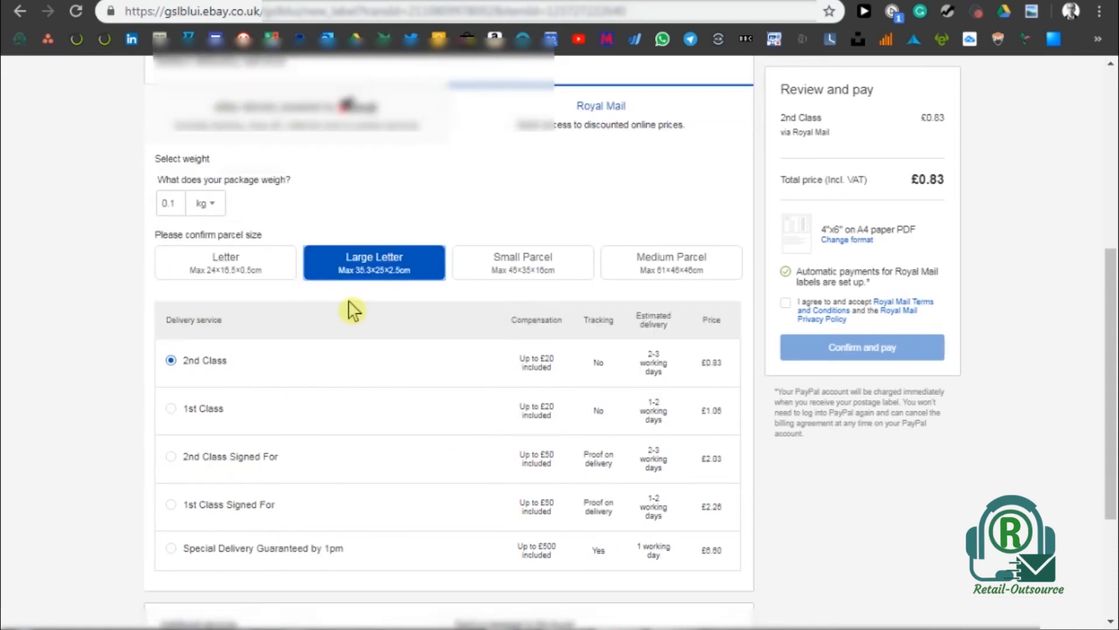
mouse_move(303, 391)
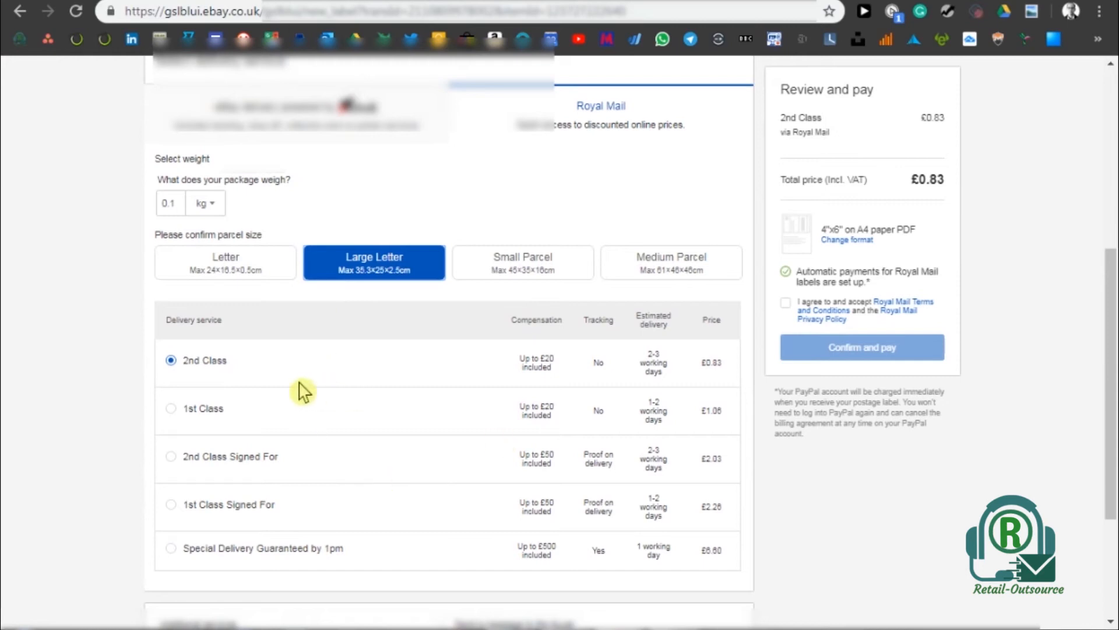
mouse_move(324, 398)
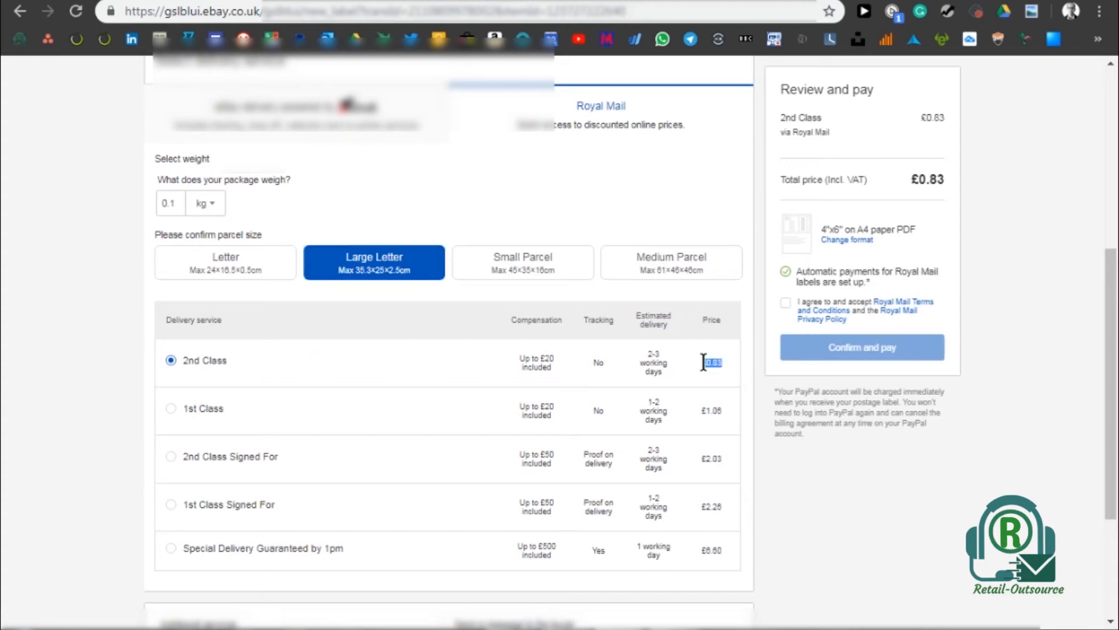
scroll("down", 3)
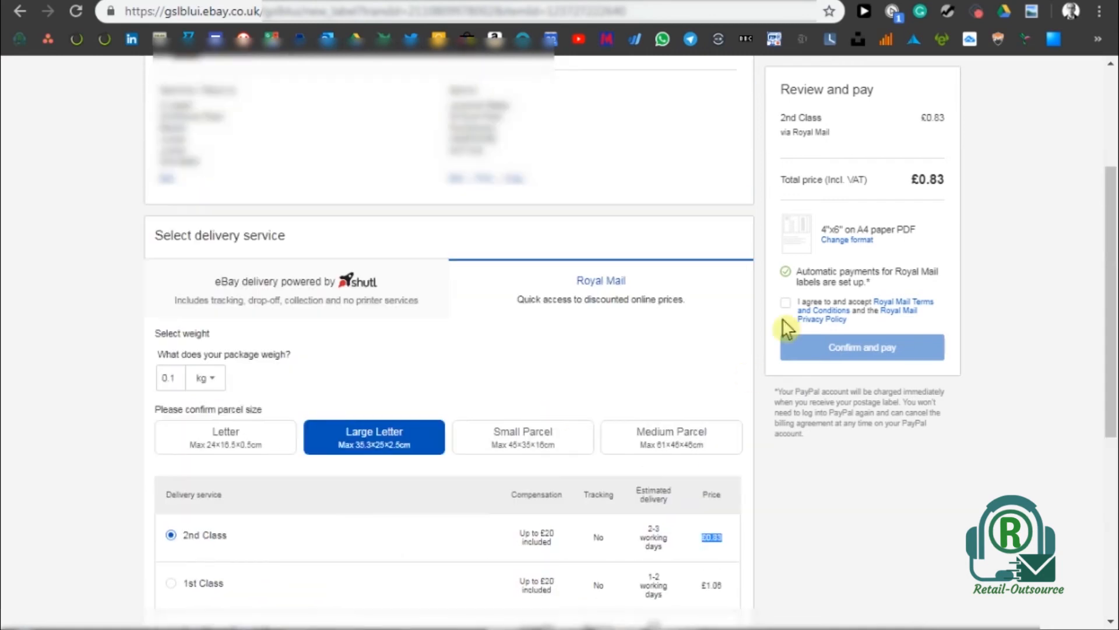
left_click(785, 303)
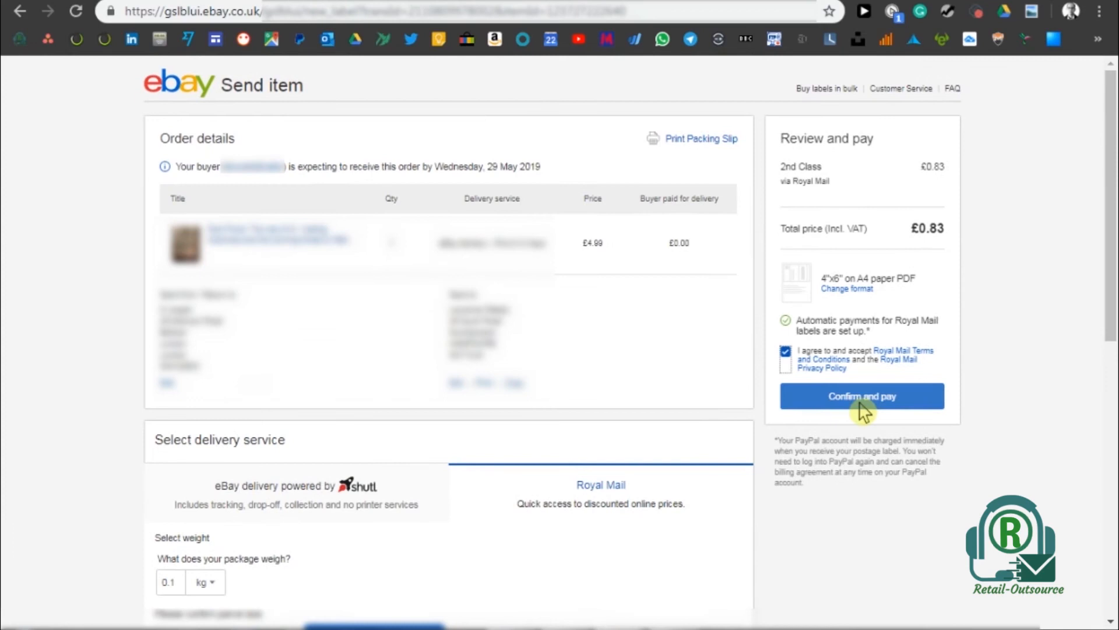
left_click(861, 395)
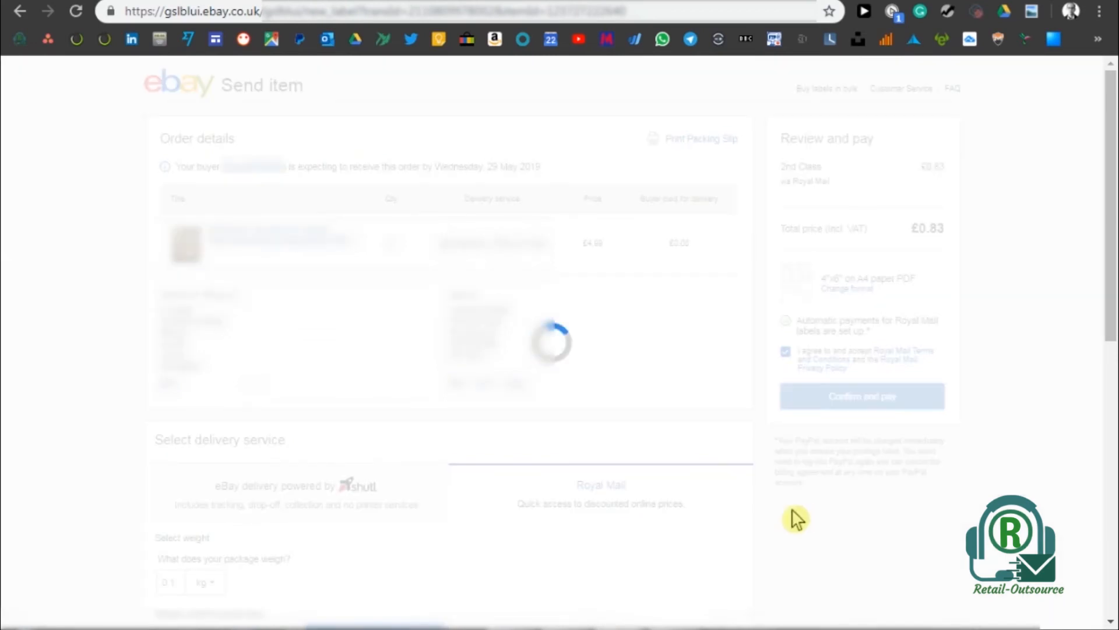
left_click(861, 396)
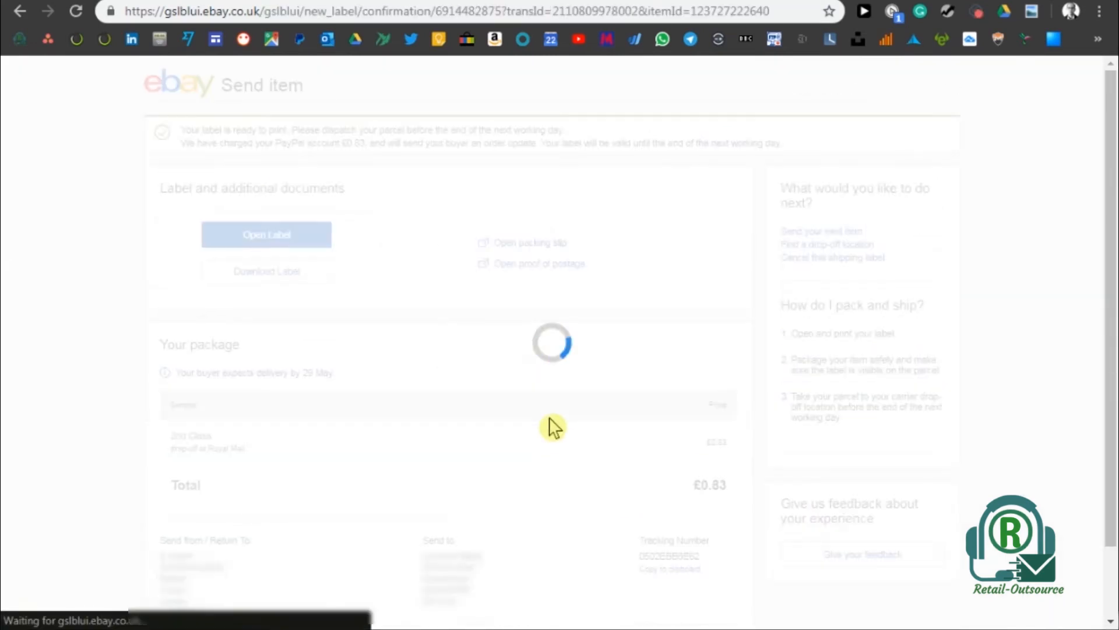
Open the 2nd Class large letter label and print it
left_click(266, 235)
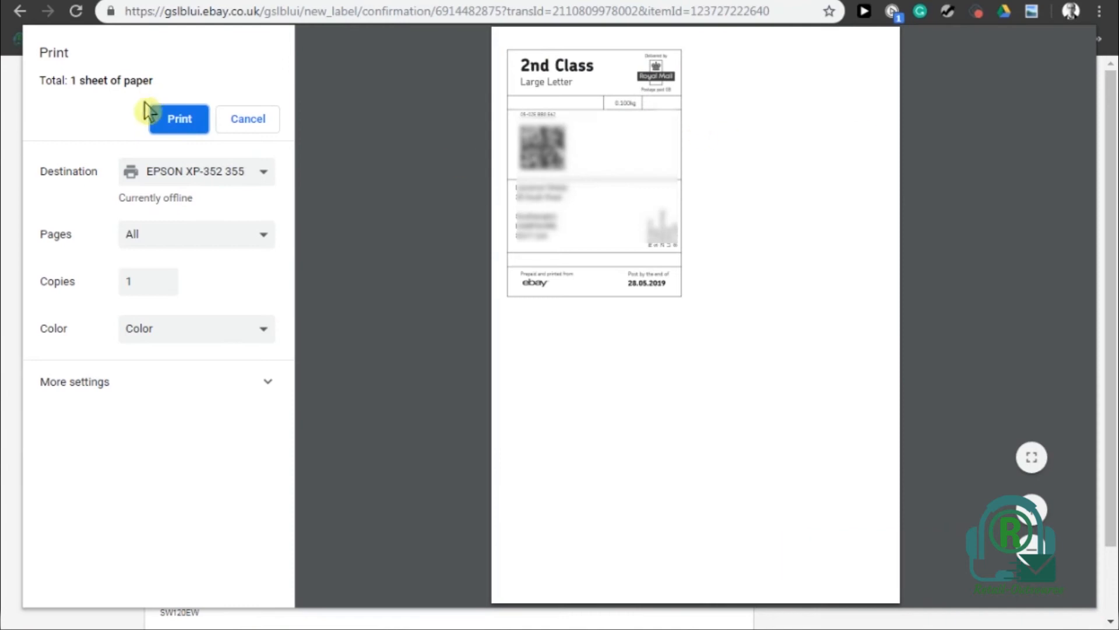
left_click(178, 118)
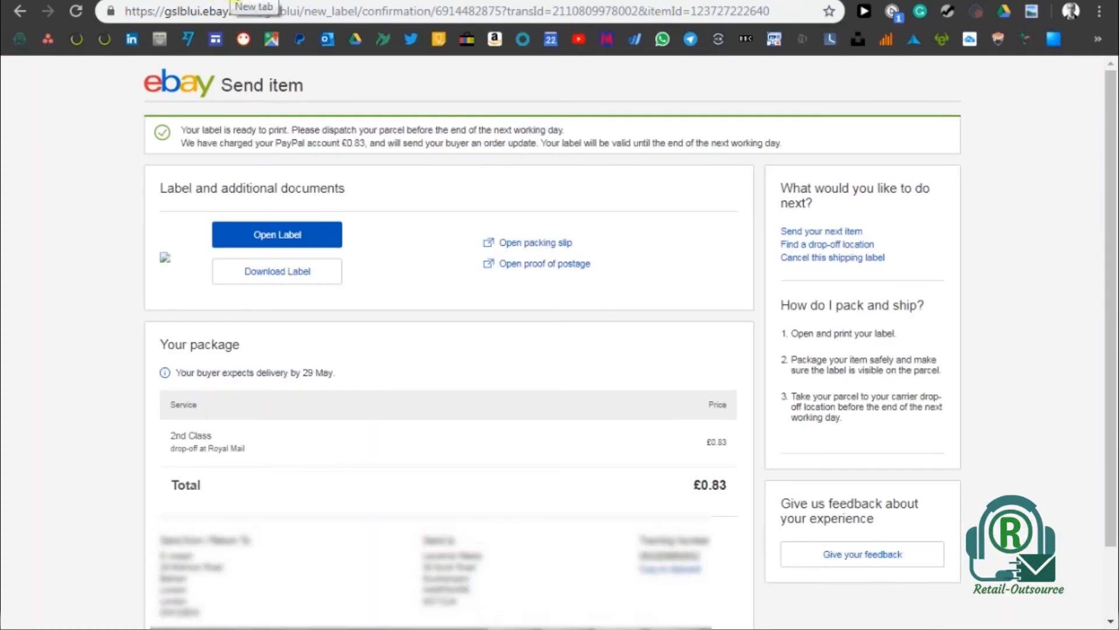
Return to eBay in a new tab and sign back in to the Seller Hub
left_click(276, 234)
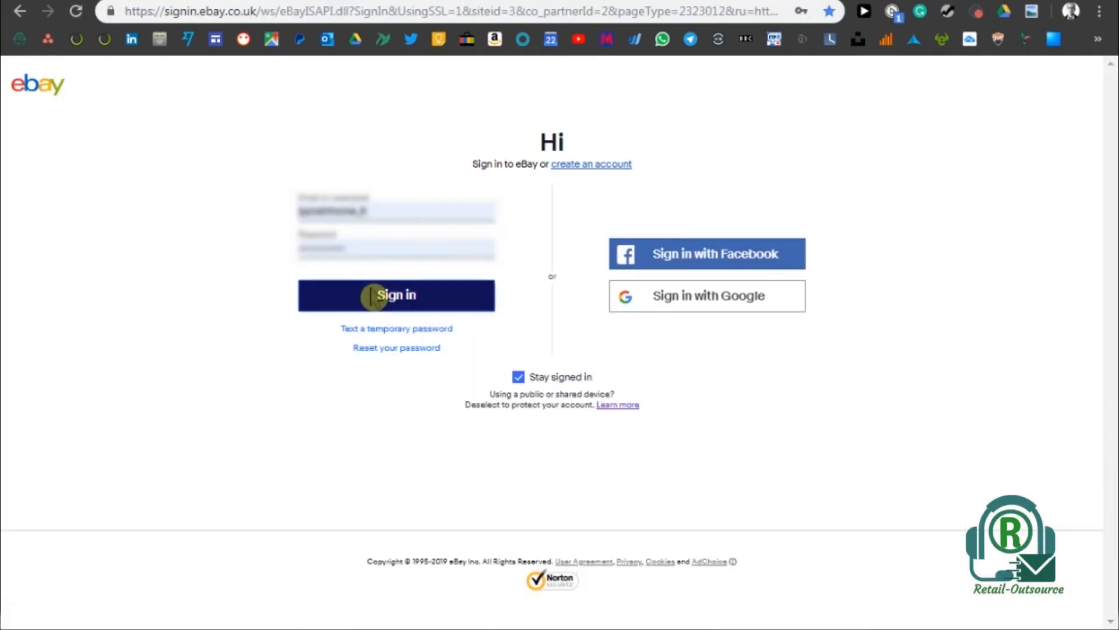
left_click(396, 295)
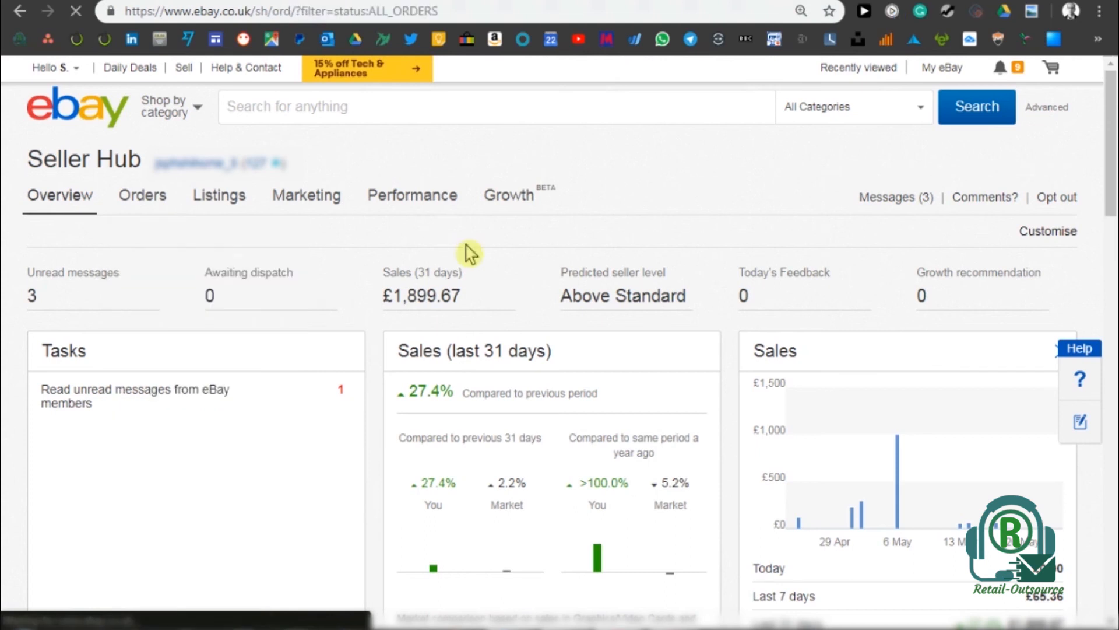
View all orders and confirm the 24 May order shows Dispatched
left_click(142, 195)
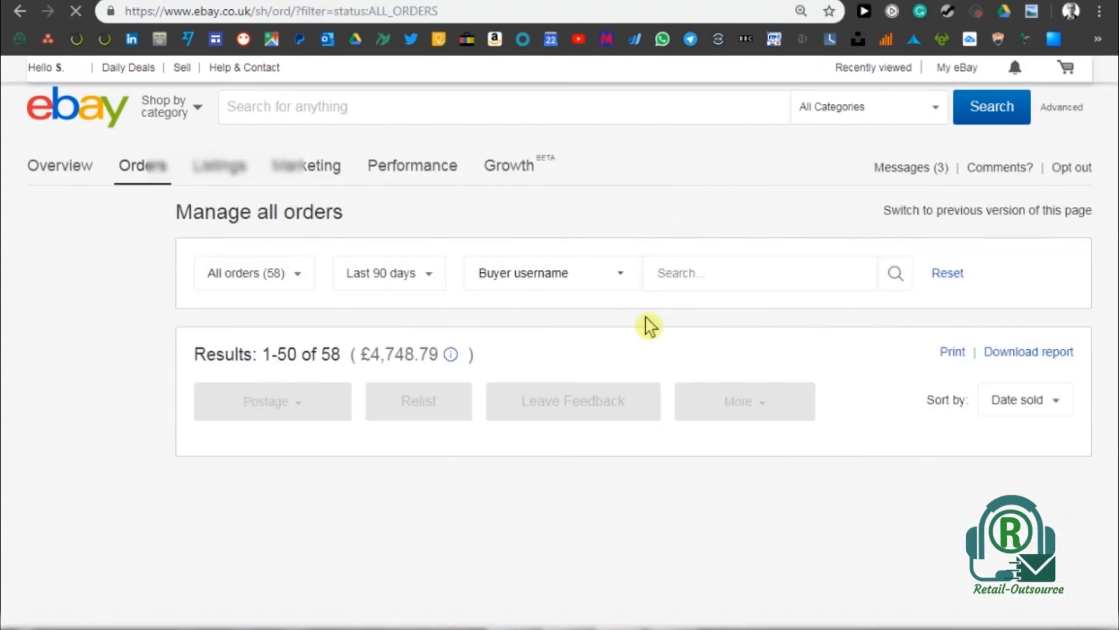
scroll("down", 3)
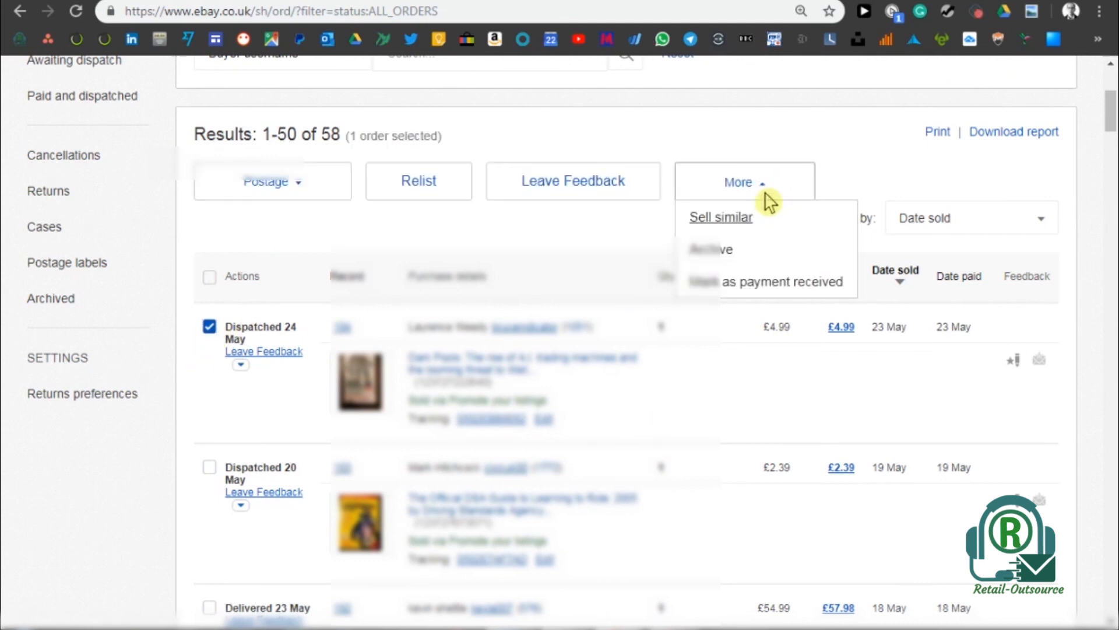
mouse_move(327, 379)
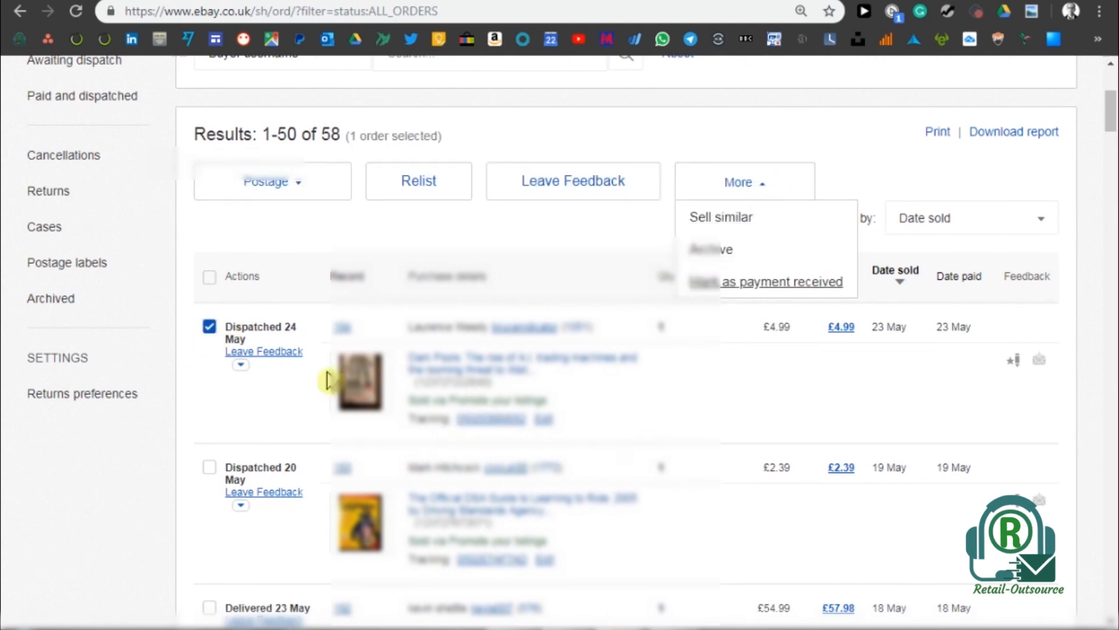